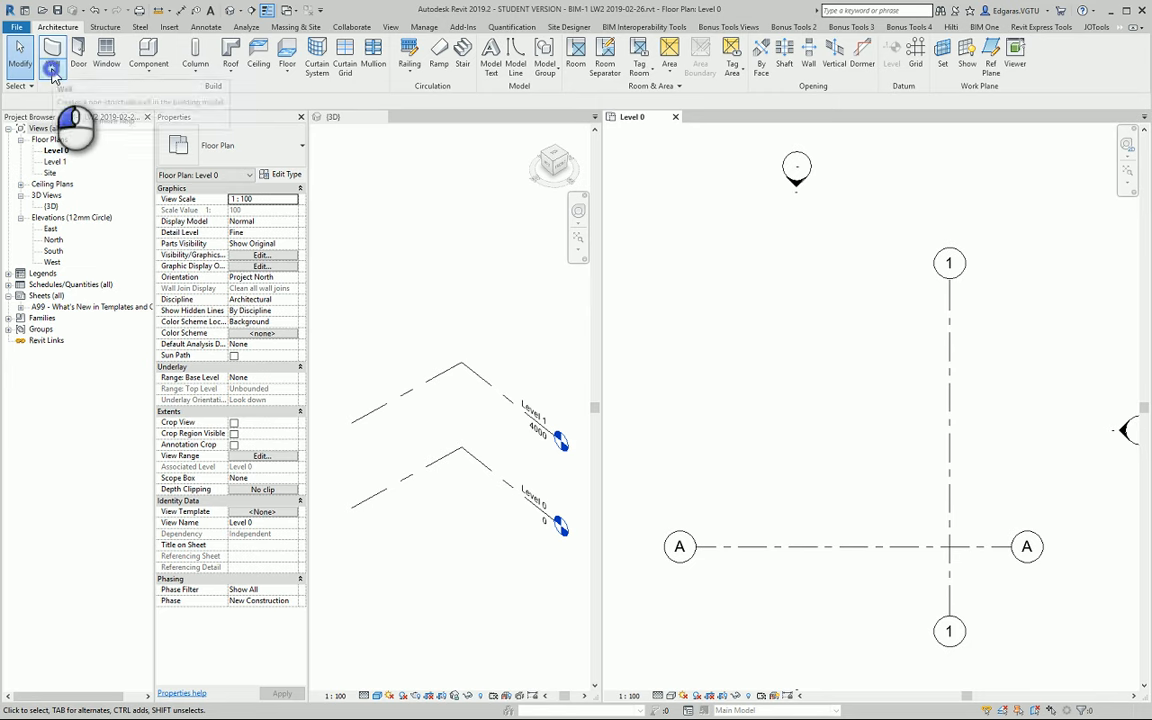
# - Begin placing a wall from the Architecture ribbon to review the available wall types
pyautogui.click(52, 52)
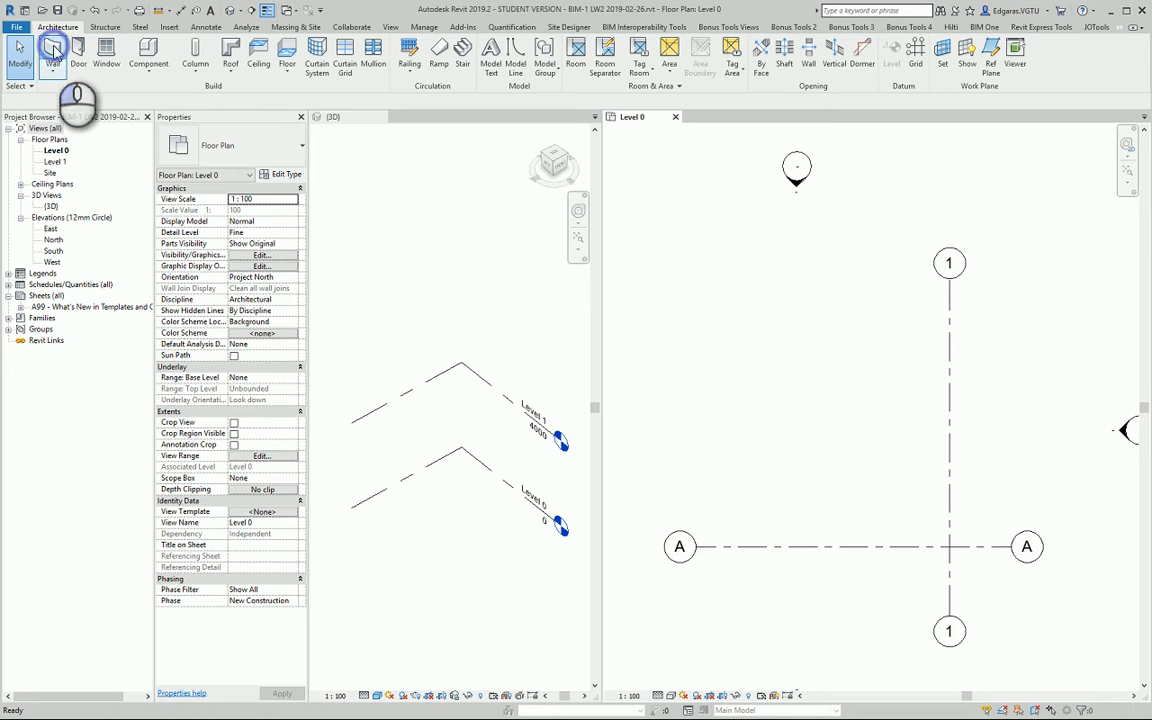
pyautogui.click(52, 52)
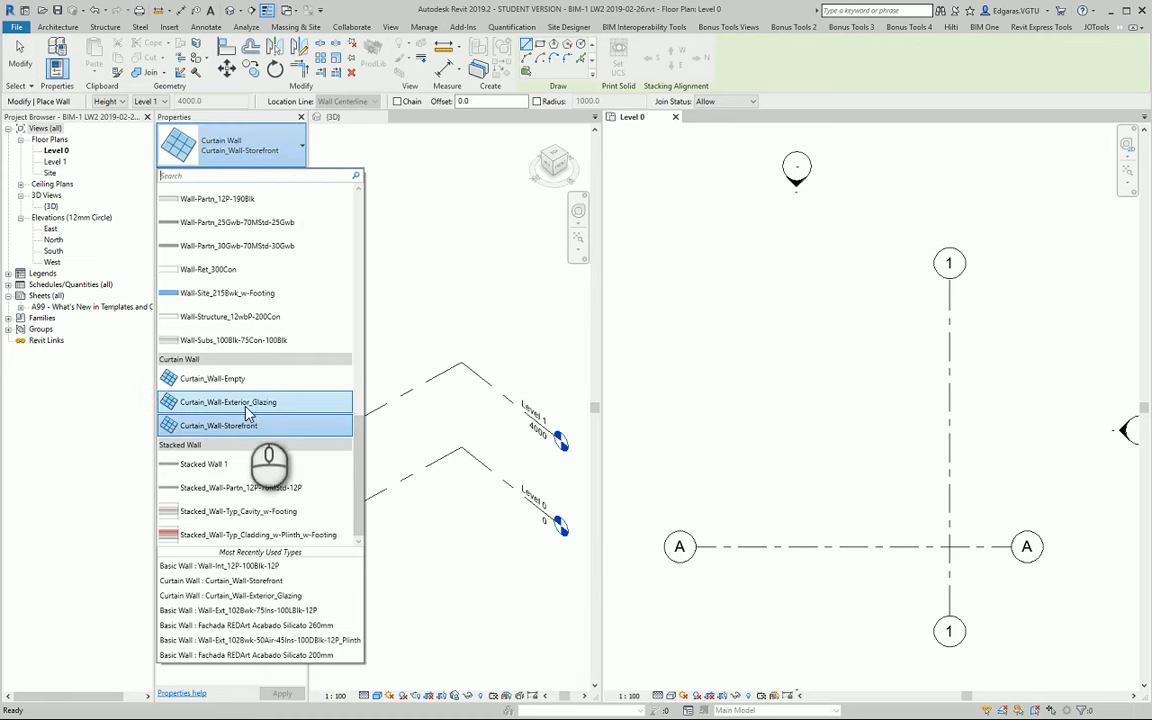
pyautogui.moveTo(244, 400)
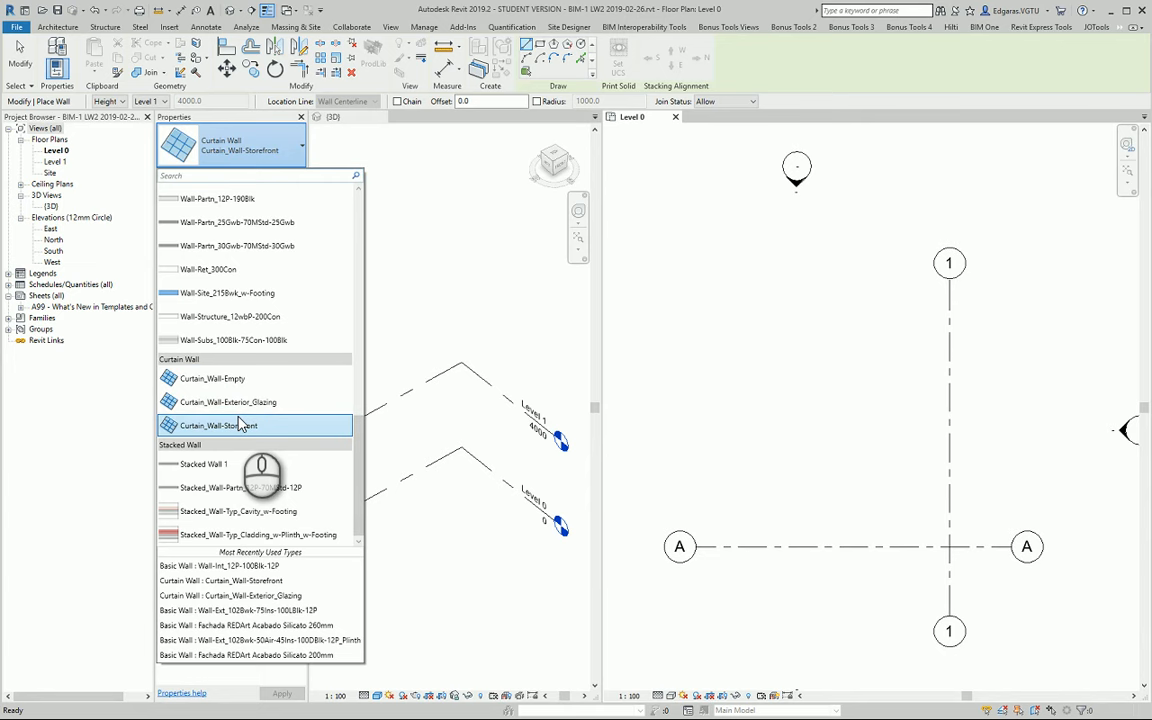
pyautogui.moveTo(248, 424)
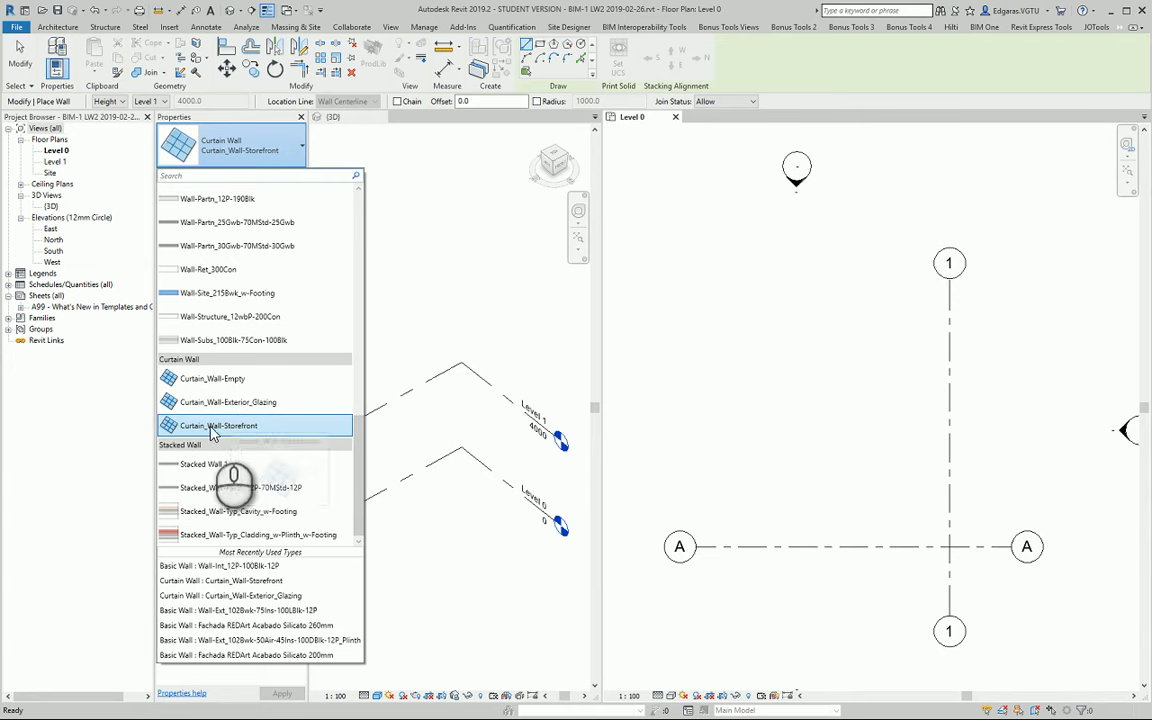
# - Choose Curtain_Wall Storefront and sketch the glazed wall segment in the Level 0 plan
pyautogui.click(218, 424)
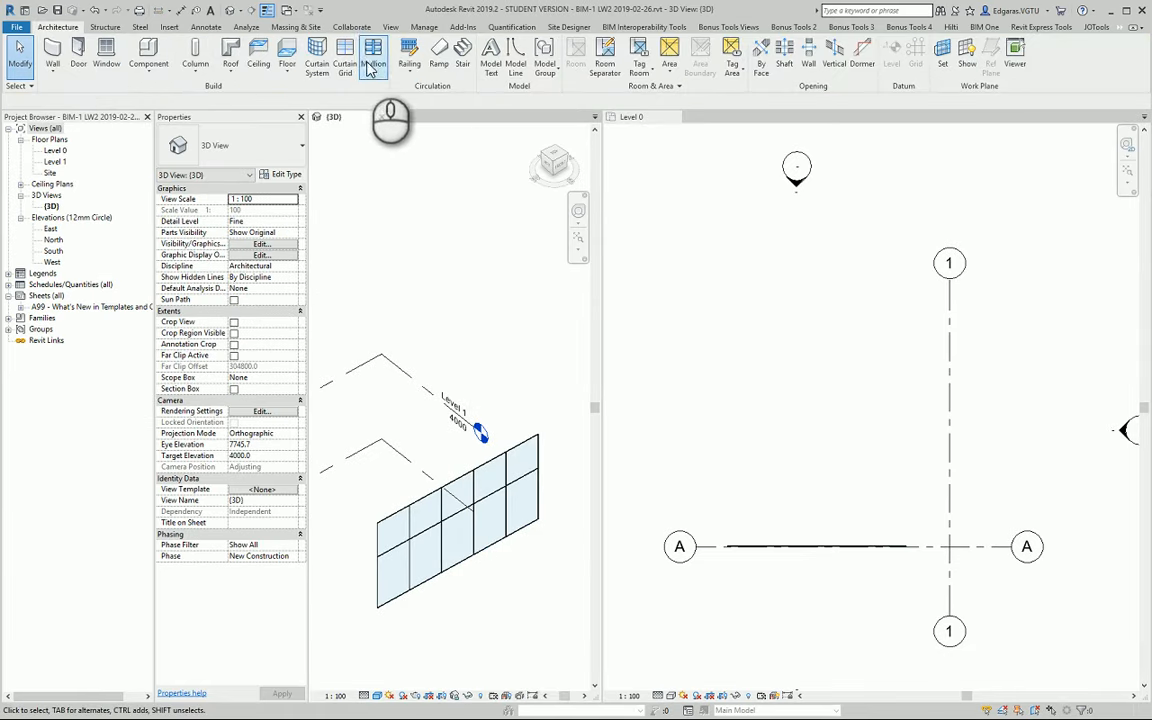
pyautogui.click(372, 56)
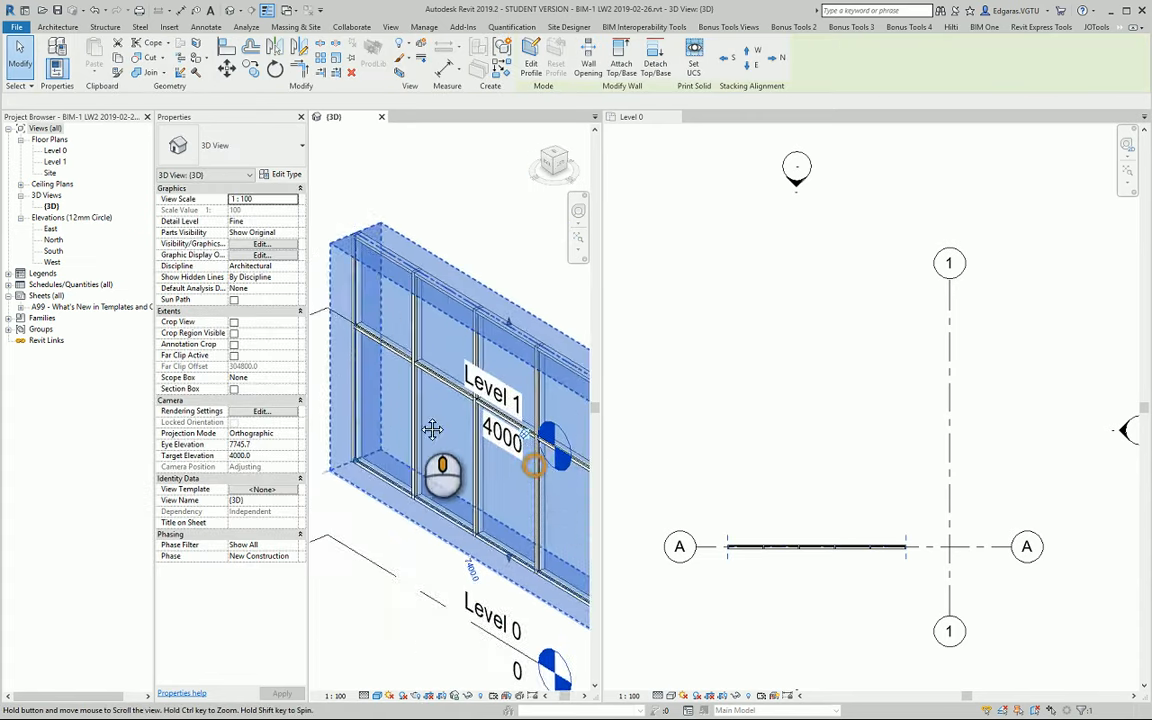
pyautogui.click(430, 430)
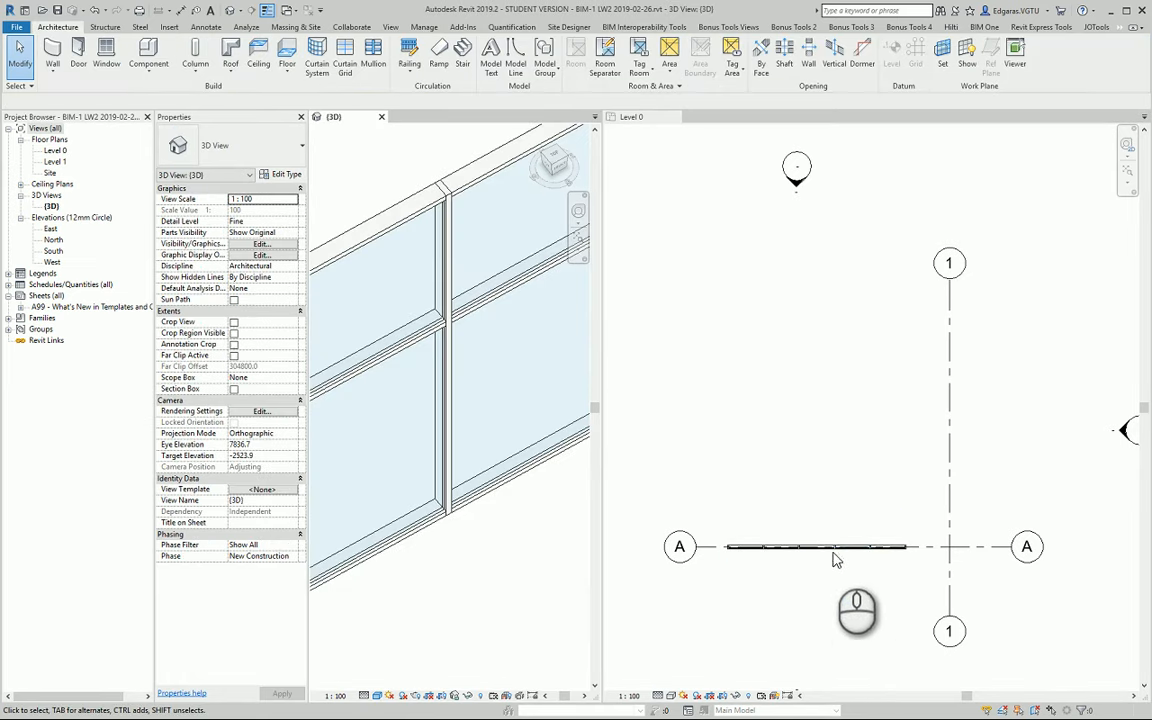
# - Make the Level 0 plan active to begin another wall placement
pyautogui.click(816, 548)
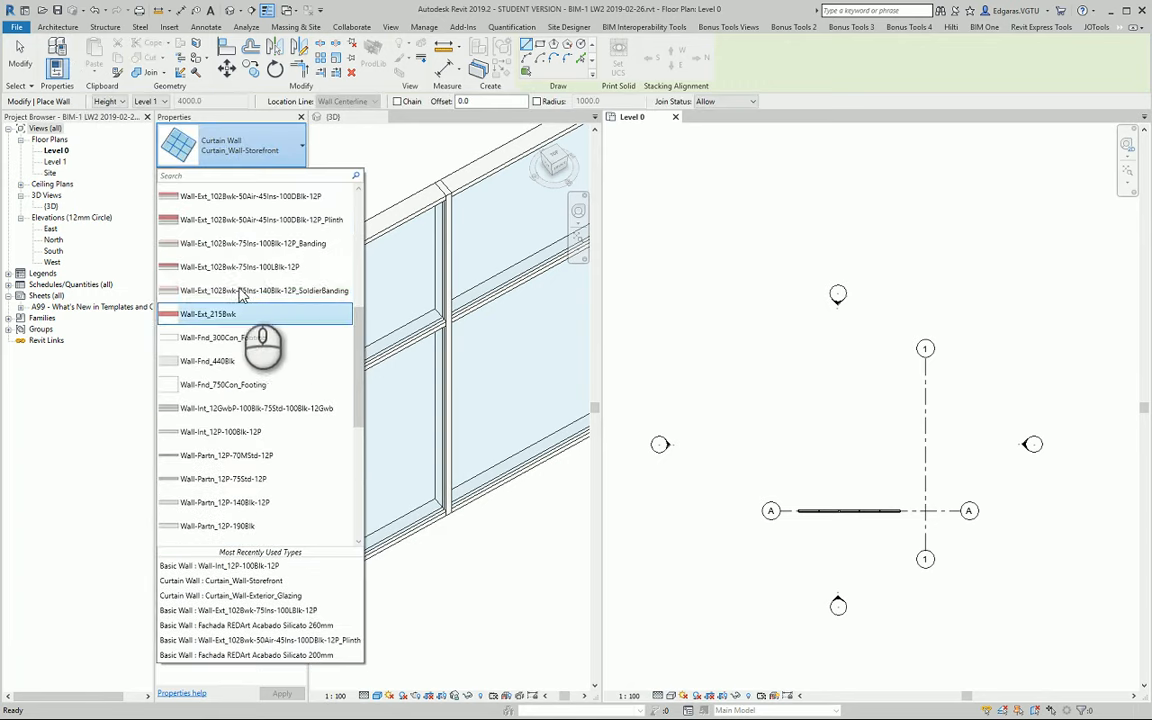
# - Sketch a Wall-Ext_215Blk box and swap its bottom wall to Curtain_Wall Storefront
pyautogui.click(206, 312)
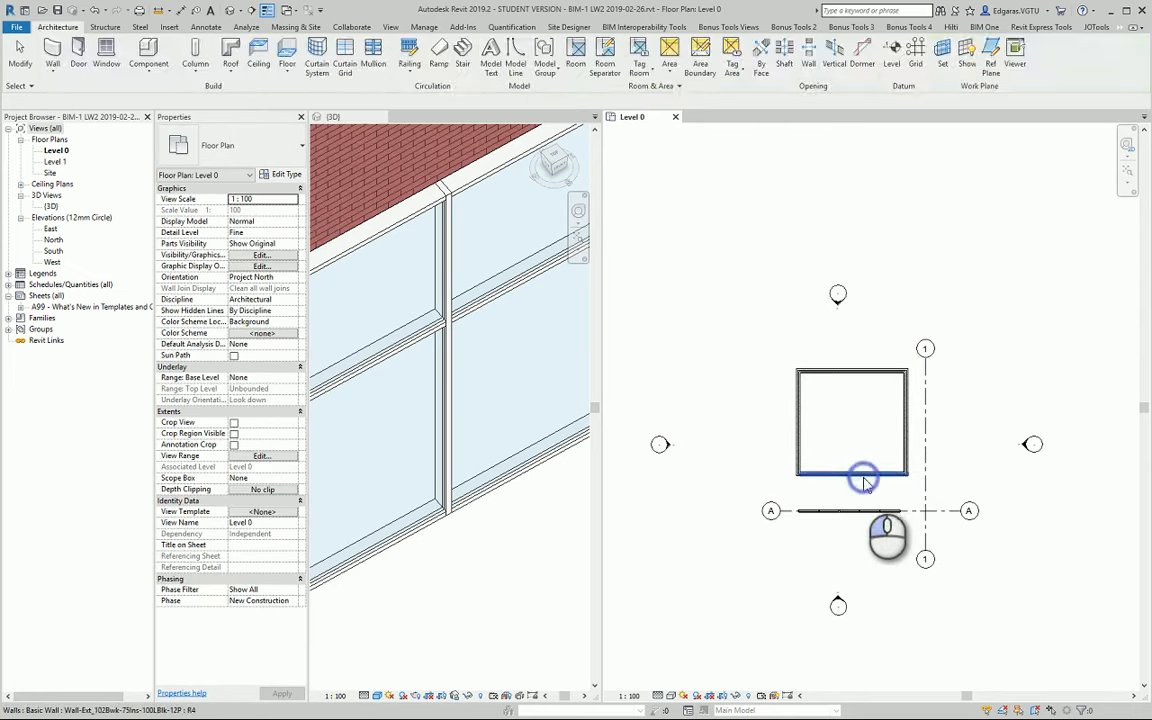
pyautogui.click(850, 478)
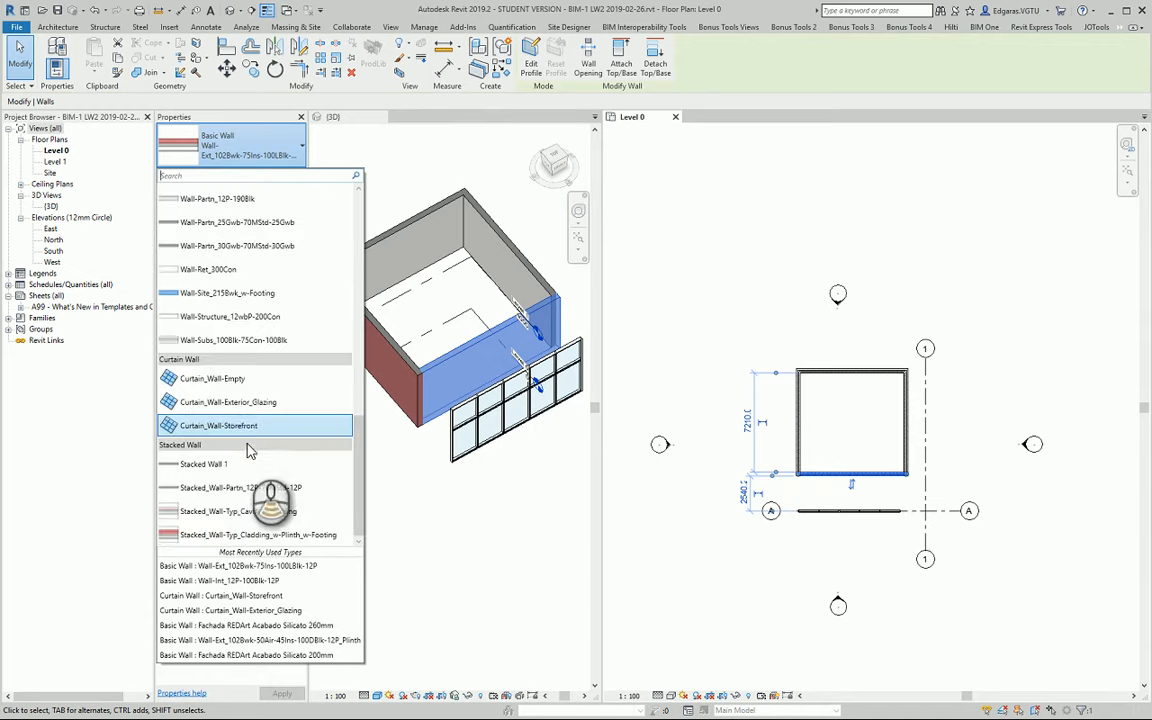
pyautogui.click(218, 424)
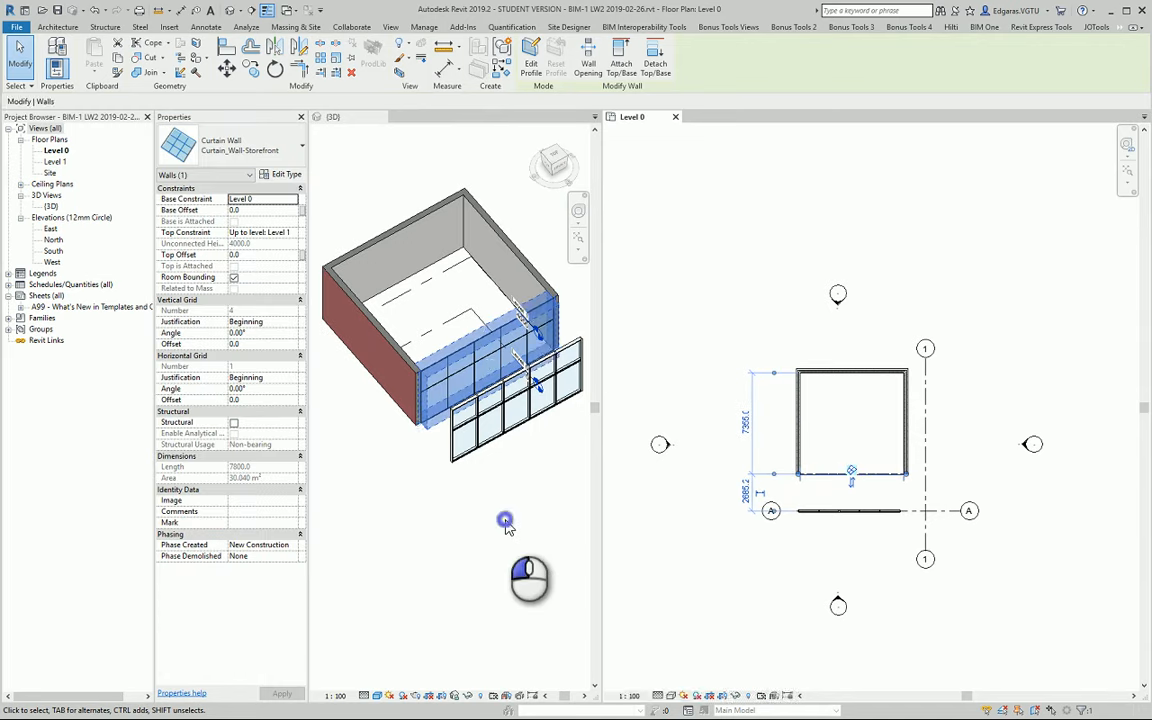